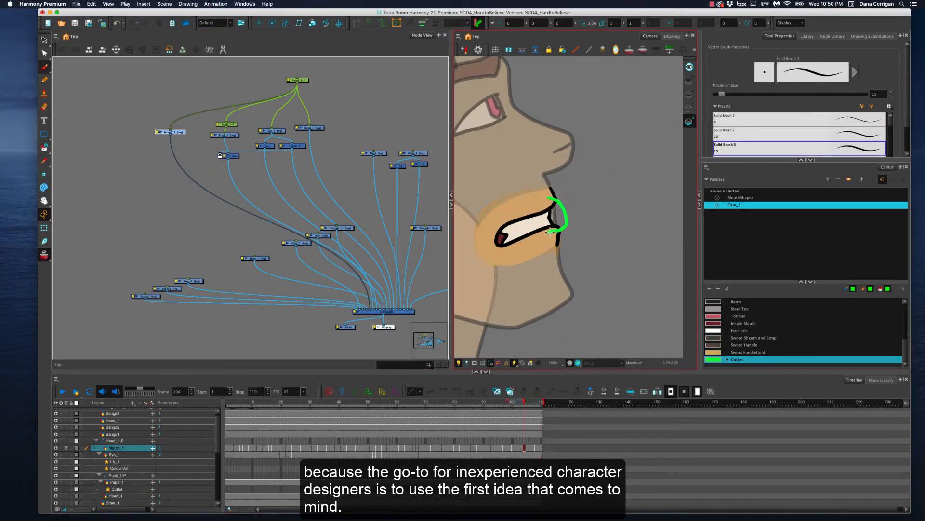
- Move the playhead back to frame 1, showing the head tilted back with mouth open
left_click(419, 405)
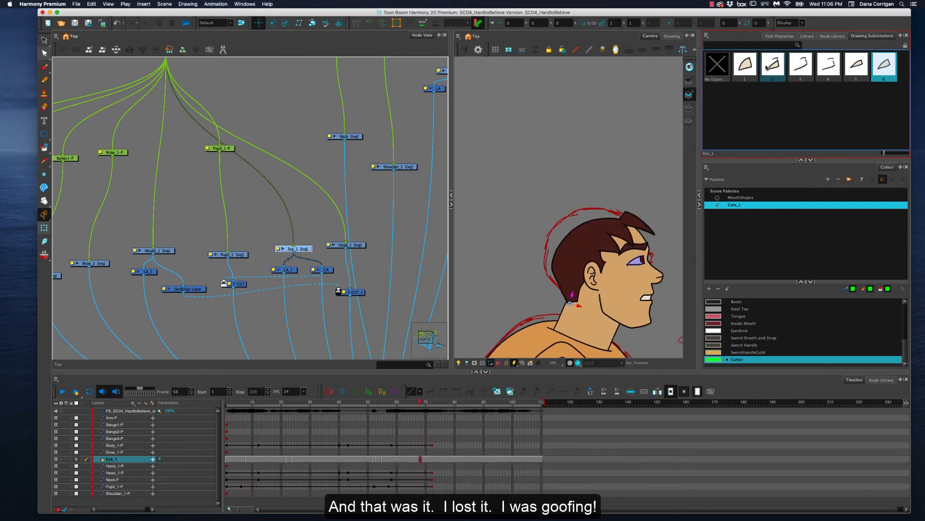
left_click(64, 391)
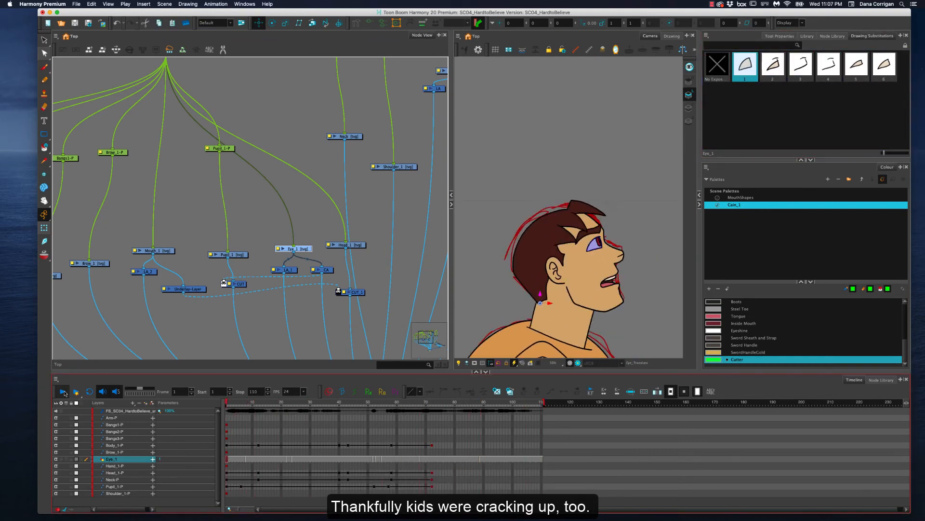